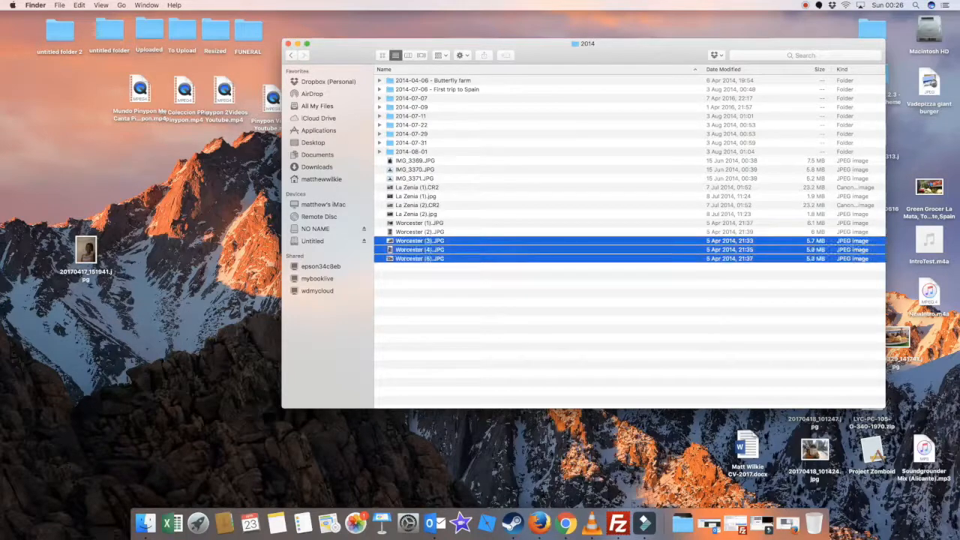
# - Attempt to delete the Worcester photo, dismiss the warning, and drag the desktop picture into the 2014 folder
pyautogui.click(420, 240)
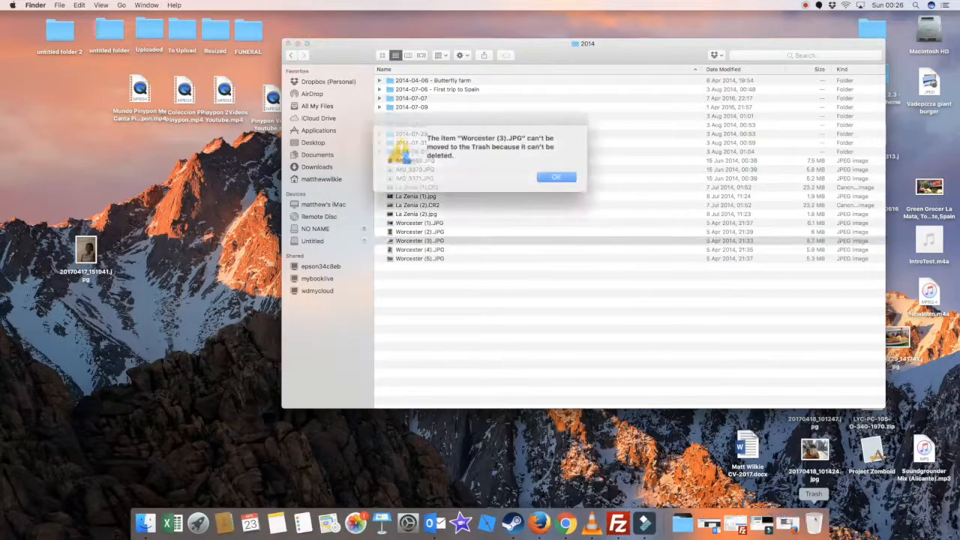
pyautogui.click(555, 177)
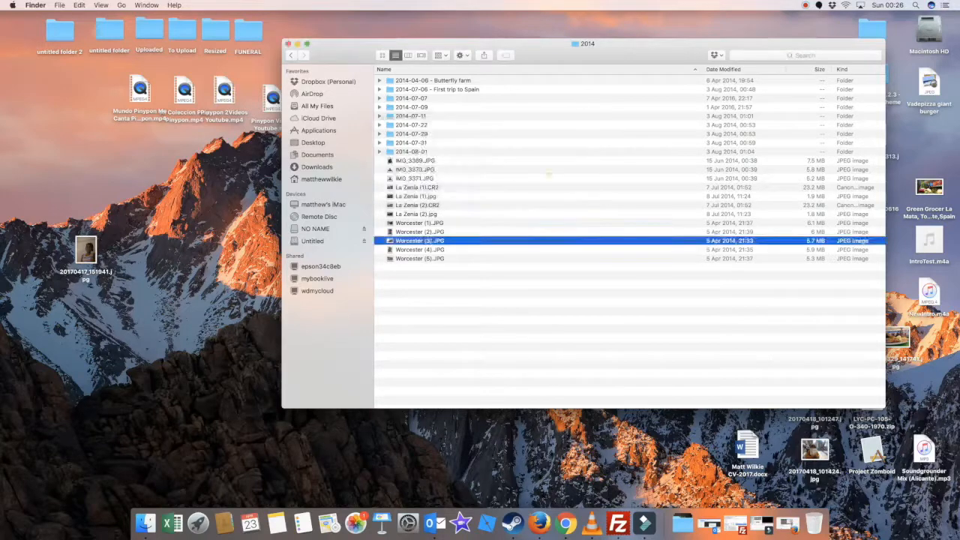
pyautogui.moveTo(86, 250); pyautogui.dragTo(446, 338)
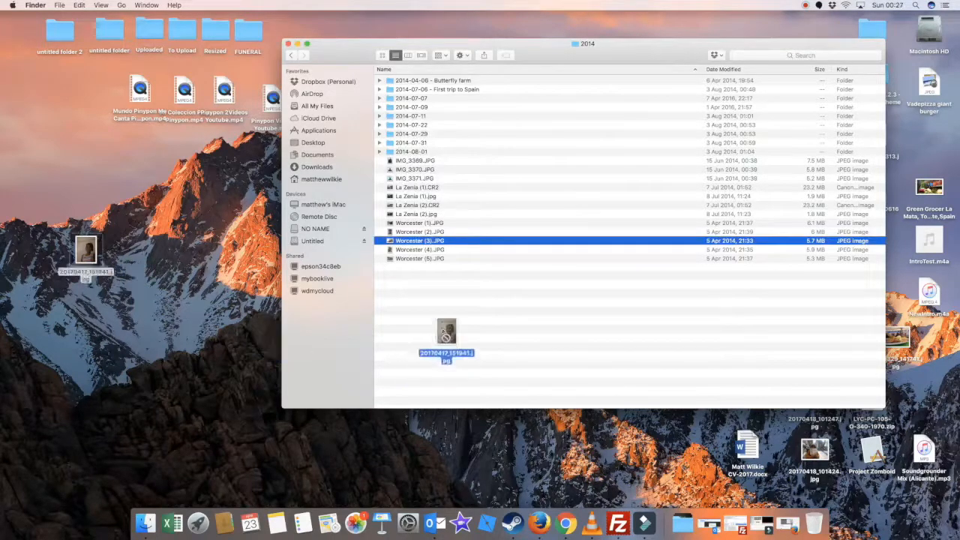
pyautogui.moveTo(447, 337); pyautogui.dragTo(503, 303)
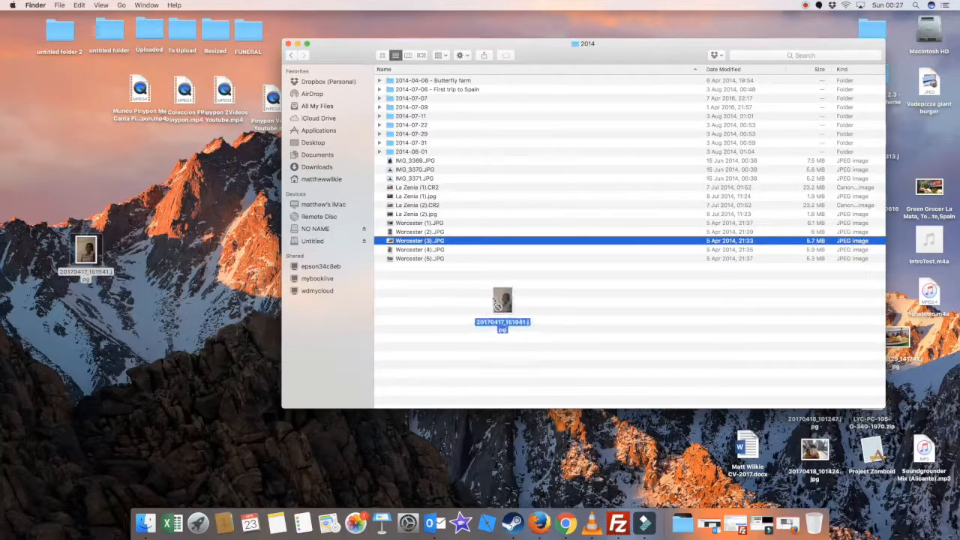
pyautogui.moveTo(502, 308); pyautogui.dragTo(471, 288)
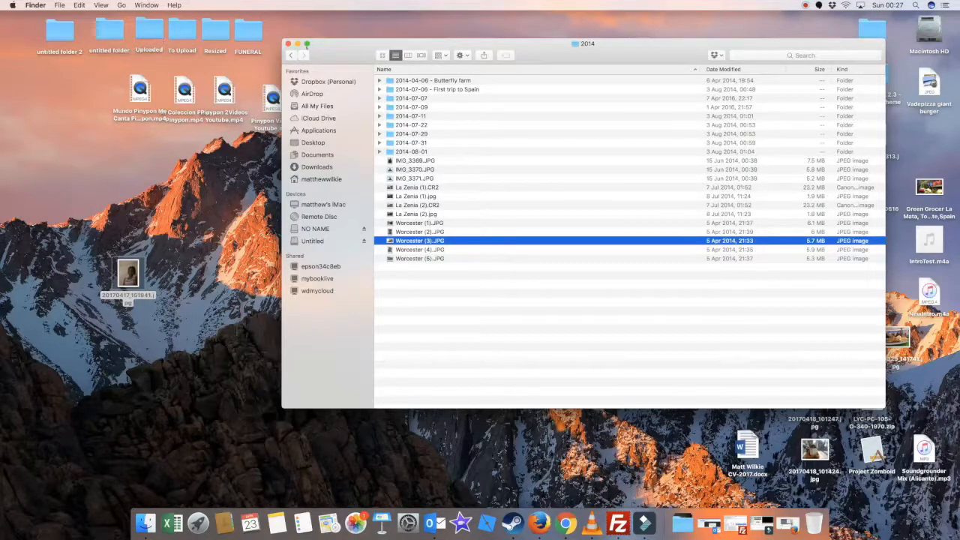
# - Search Finder for 'disk utility' and launch the Disk Utility app from the results
pyautogui.moveTo(588, 42); pyautogui.dragTo(657, 116)
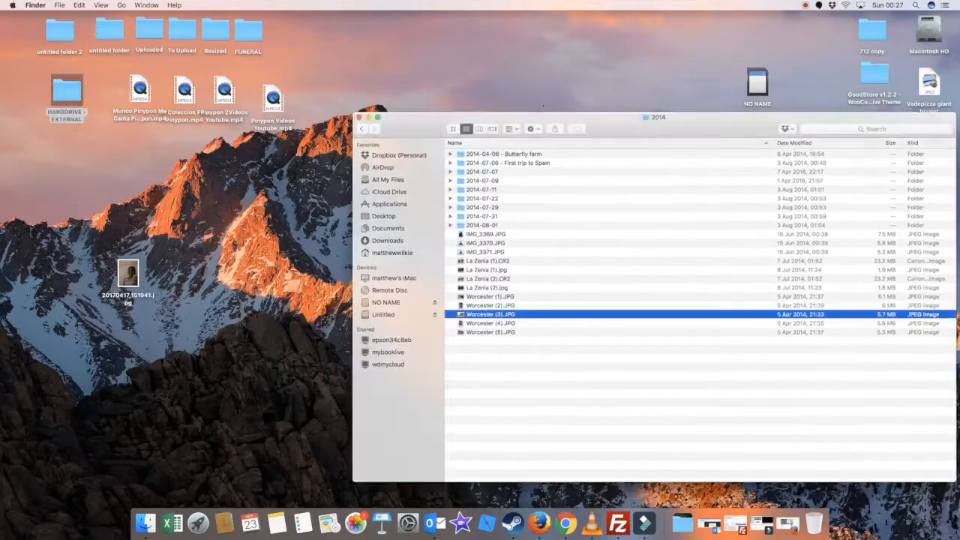
pyautogui.moveTo(657, 116); pyautogui.dragTo(615, 36)
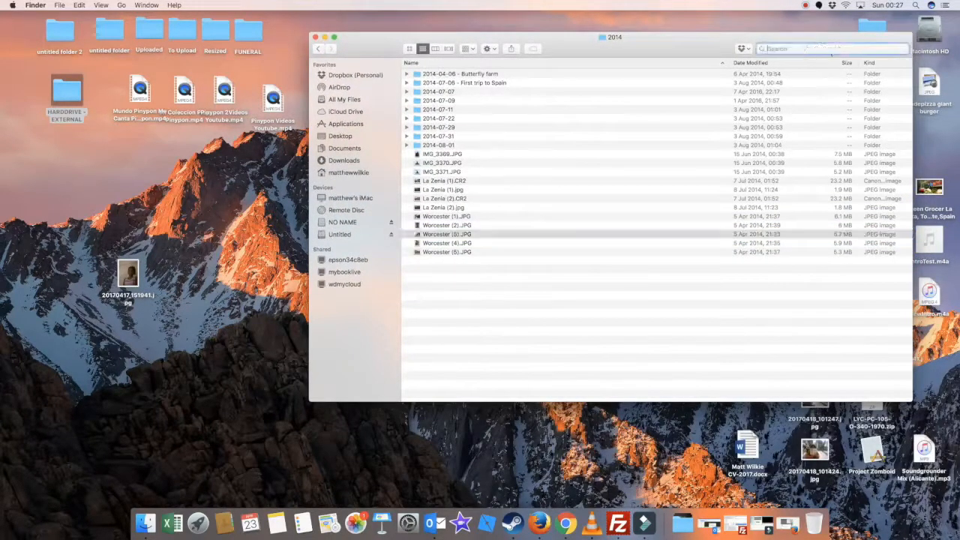
pyautogui.write('disk u')
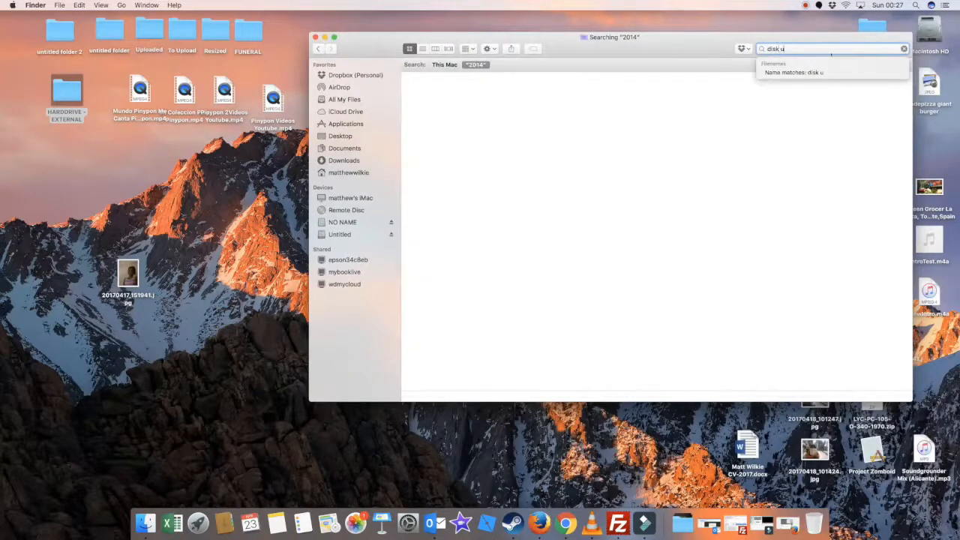
pyautogui.write('tility')
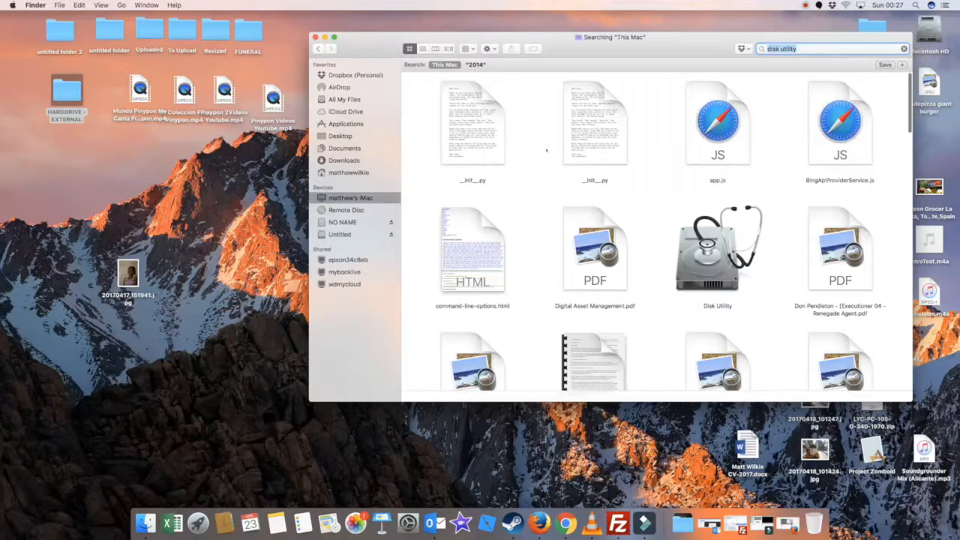
pyautogui.click(717, 249)
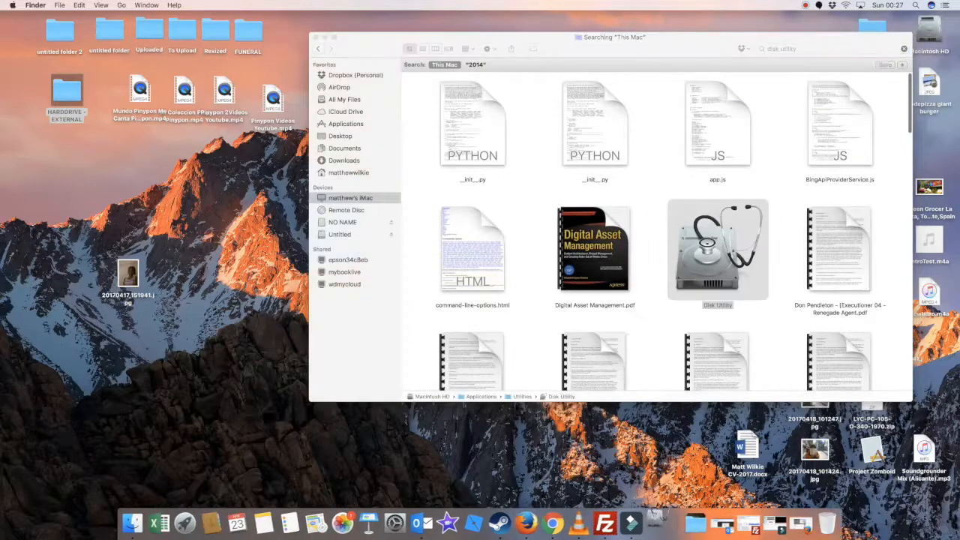
pyautogui.doubleClick(717, 249)
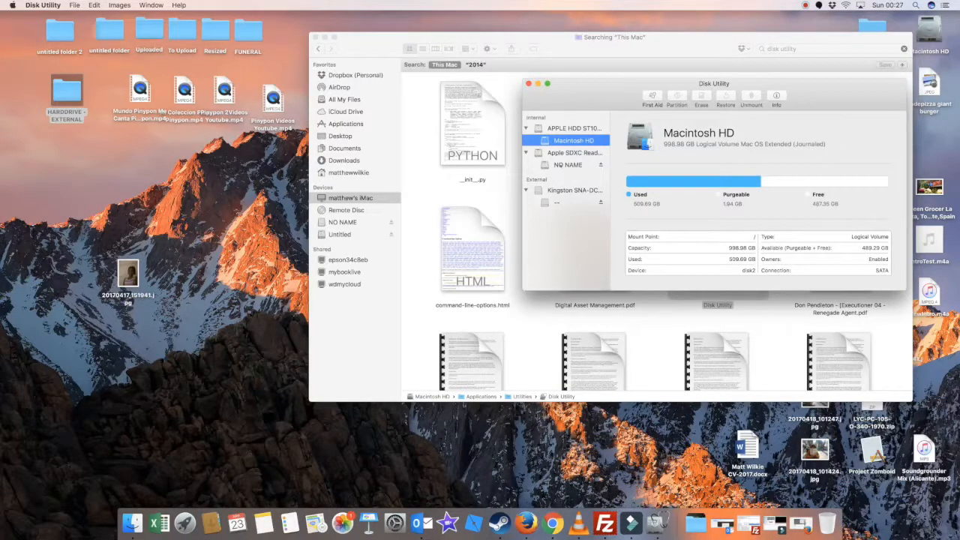
# - Select the external Kingston SNA-DC/U Media disk, checking its NO NAME volume, and start erasing it
pyautogui.click(573, 189)
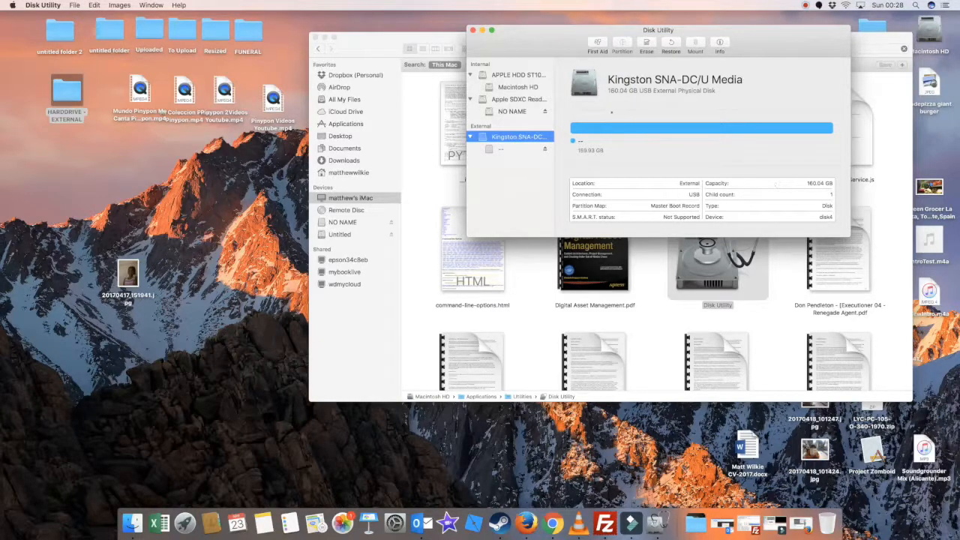
pyautogui.click(513, 111)
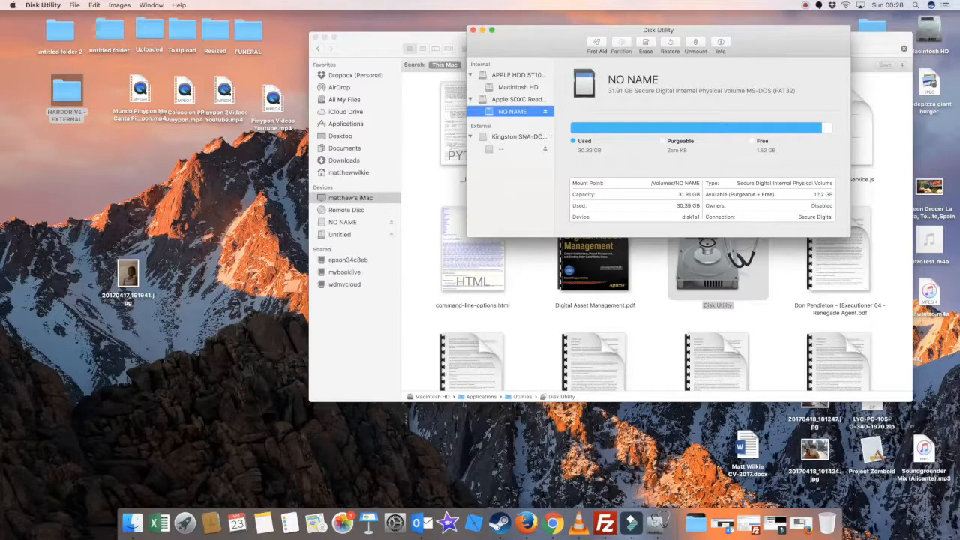
pyautogui.click(519, 136)
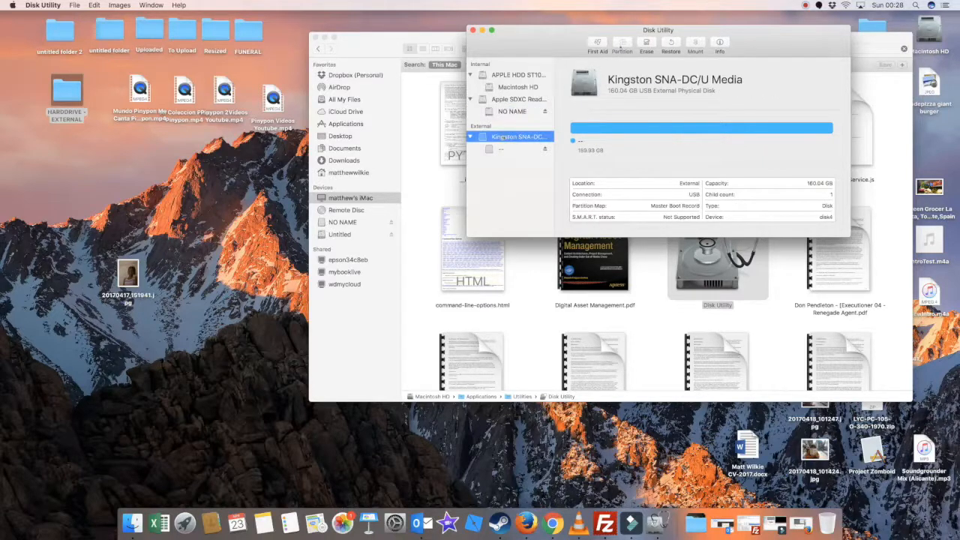
pyautogui.click(647, 45)
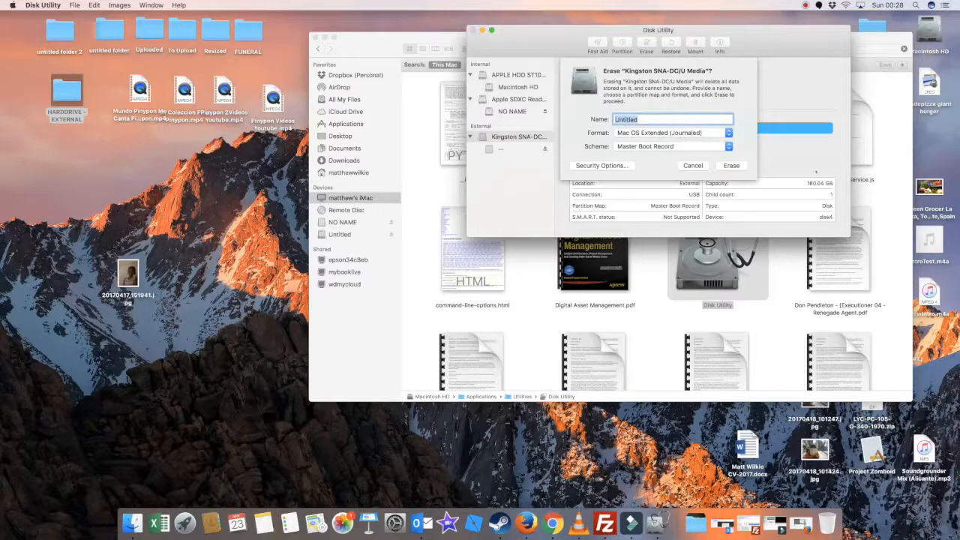
# - Erase the Kingston drive as MS-DOS (FAT) named EXTERNAL MAC WIN and dismiss the finished progress
pyautogui.write('EXTERNAL MAC / WIN')
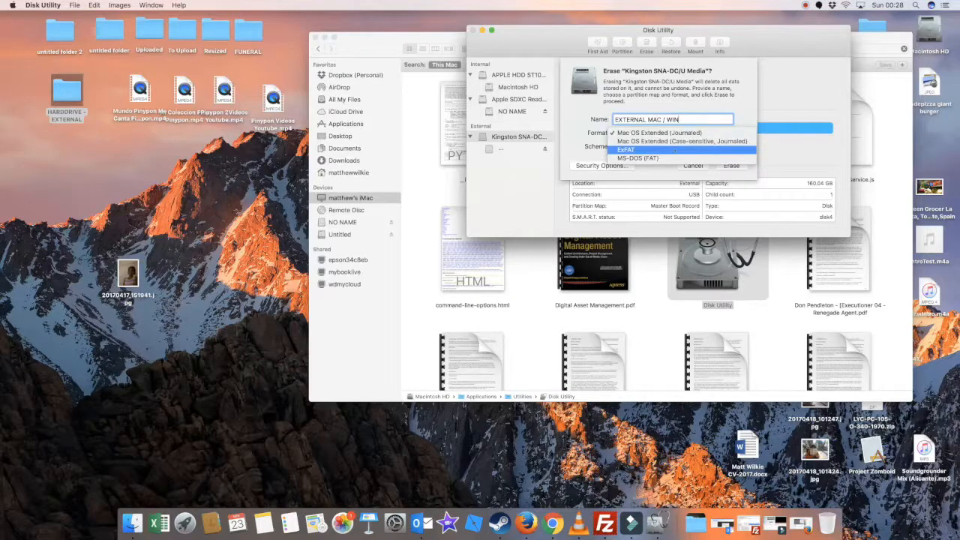
pyautogui.moveTo(637, 158)
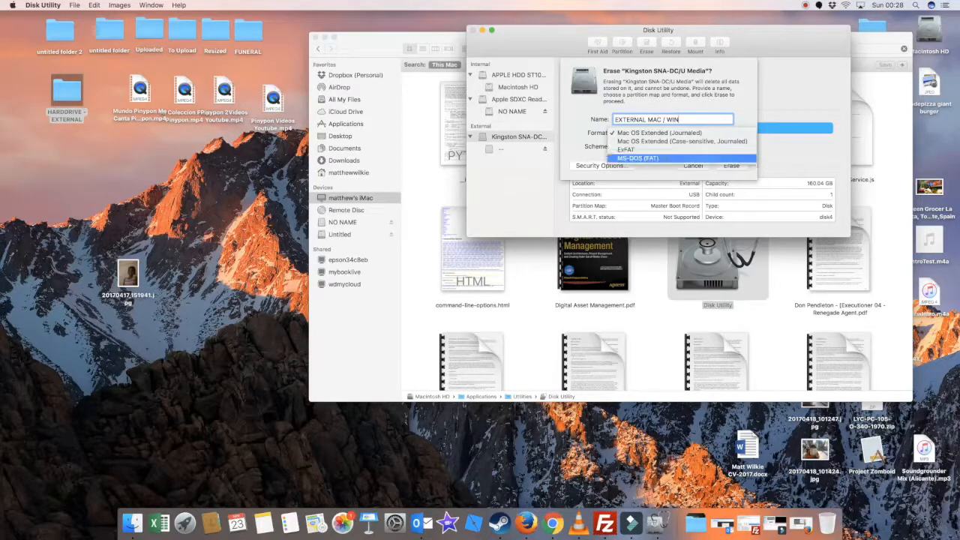
pyautogui.click(637, 158)
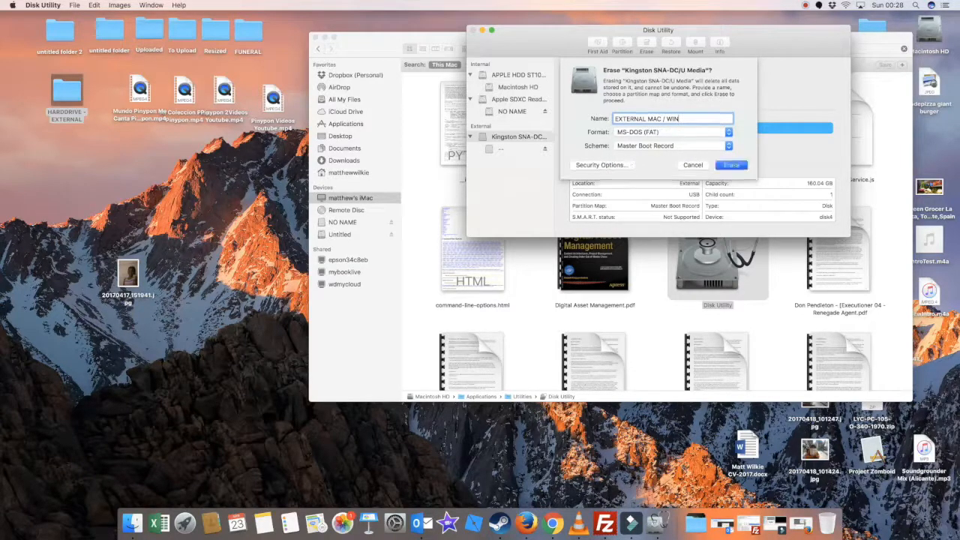
pyautogui.click(730, 165)
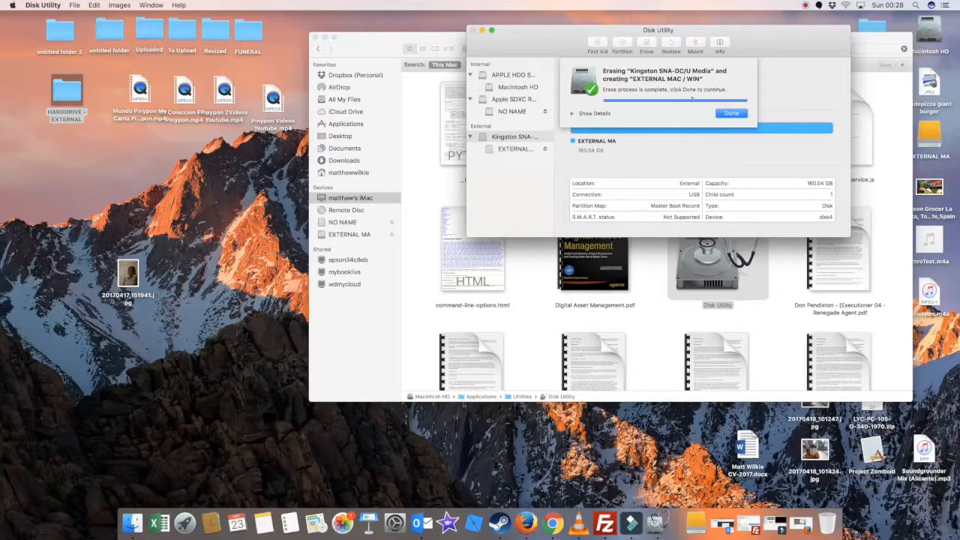
pyautogui.click(731, 114)
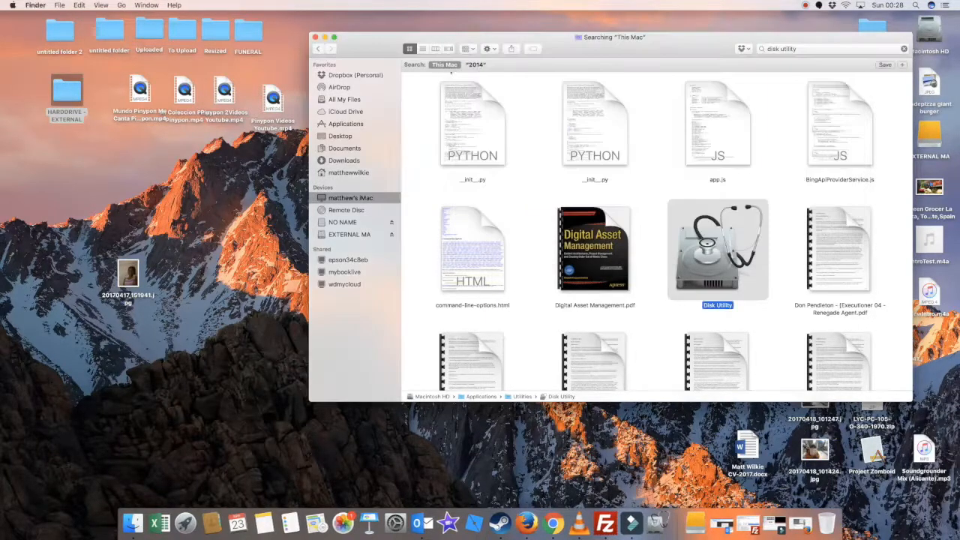
# - Check the picture on the EXTERNAL MA drive, view this Mac's drives, and search for 'disk u' again
pyautogui.click(349, 234)
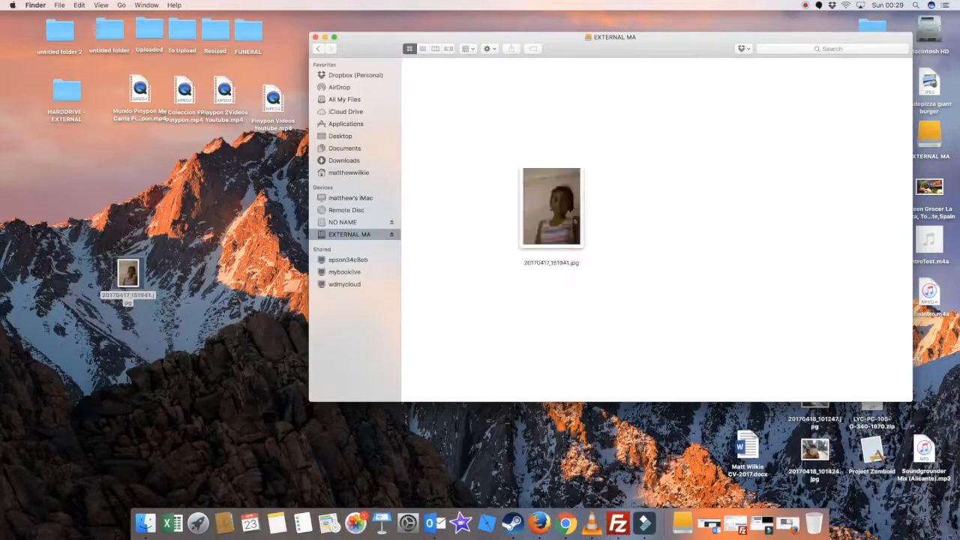
pyautogui.rightClick(552, 207)
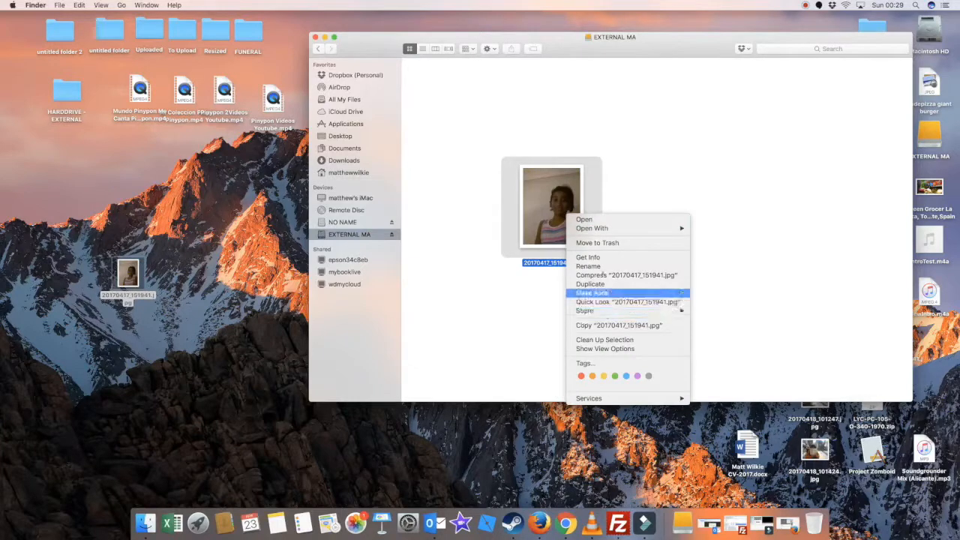
pyautogui.moveTo(627, 276)
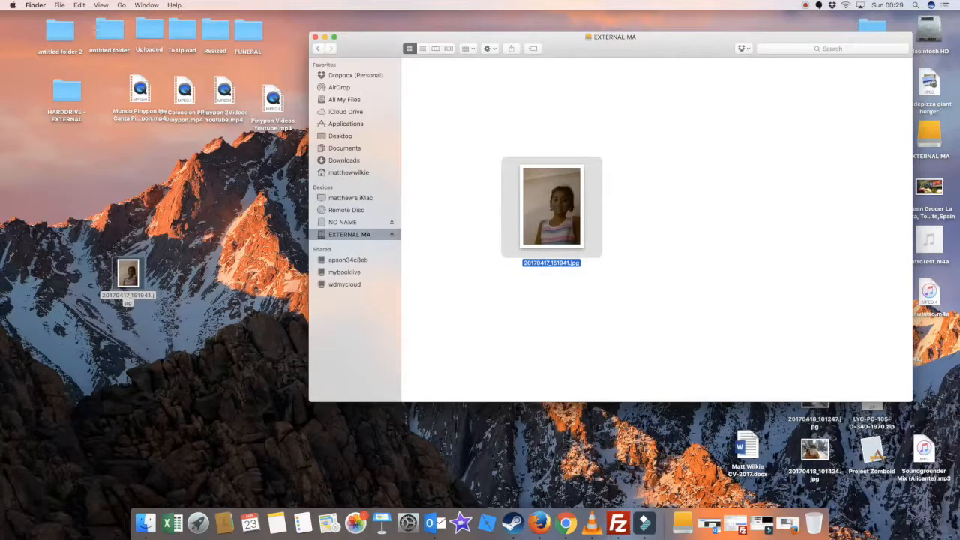
pyautogui.click(351, 198)
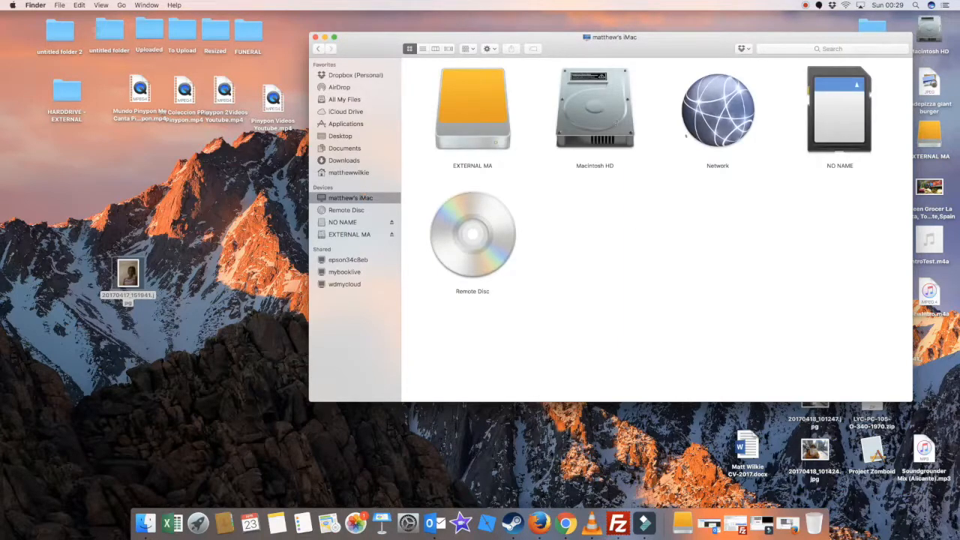
pyautogui.rightClick(470, 108)
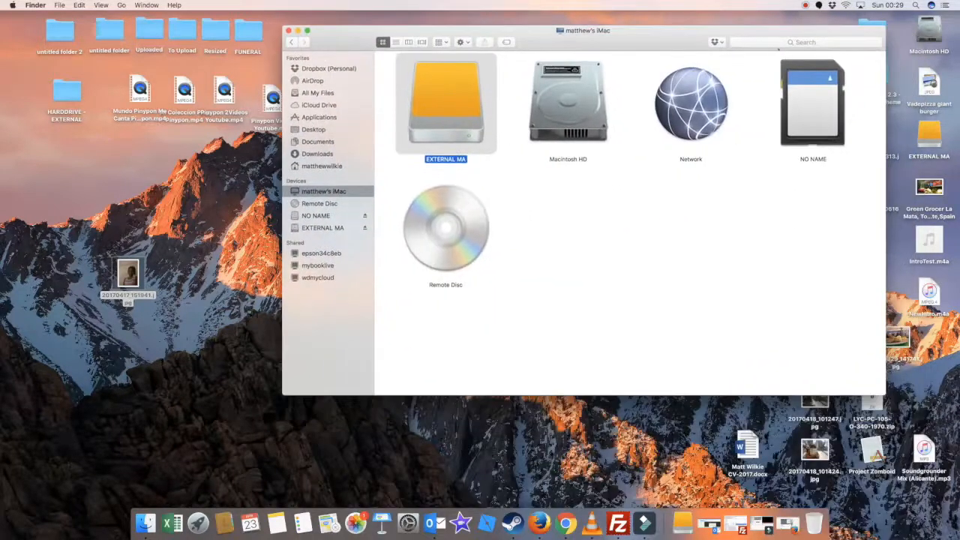
pyautogui.write('disk utility')
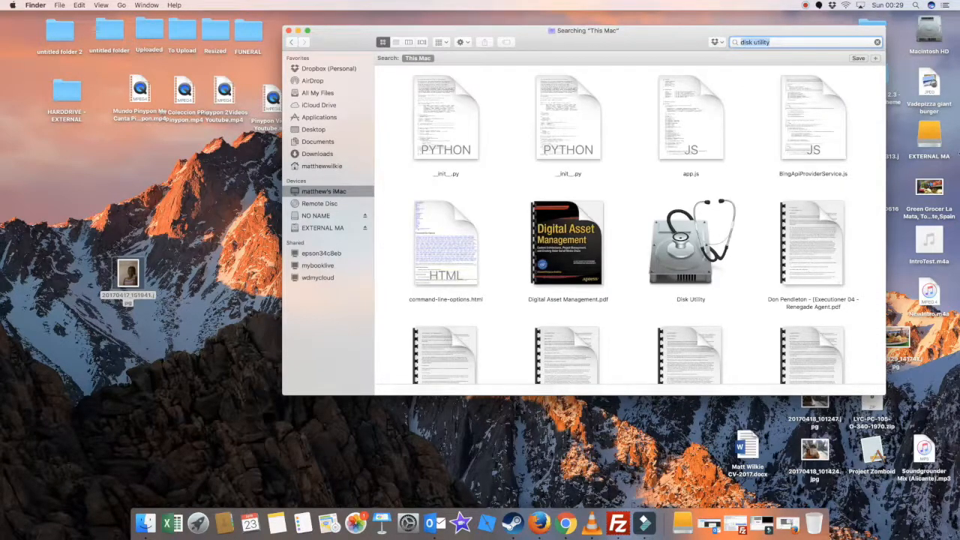
pyautogui.doubleClick(690, 243)
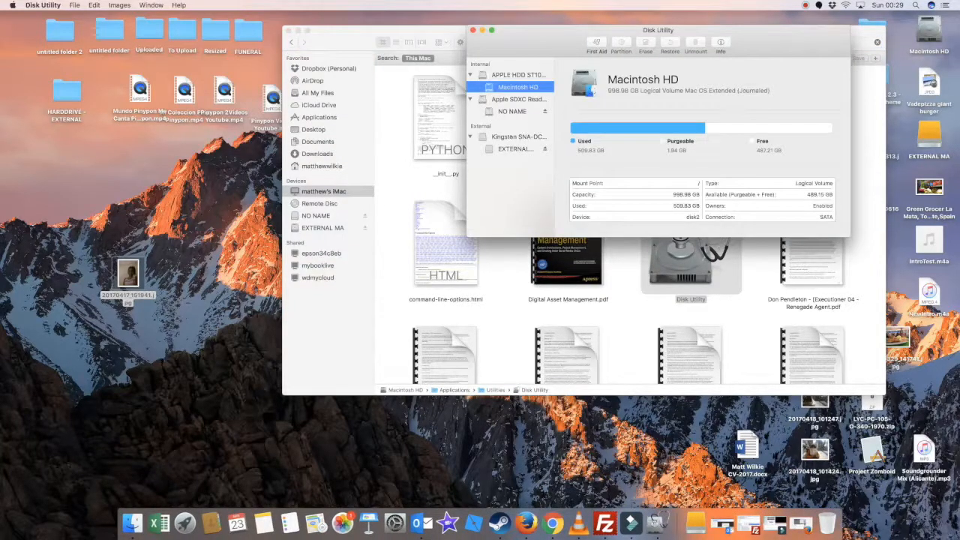
pyautogui.click(519, 134)
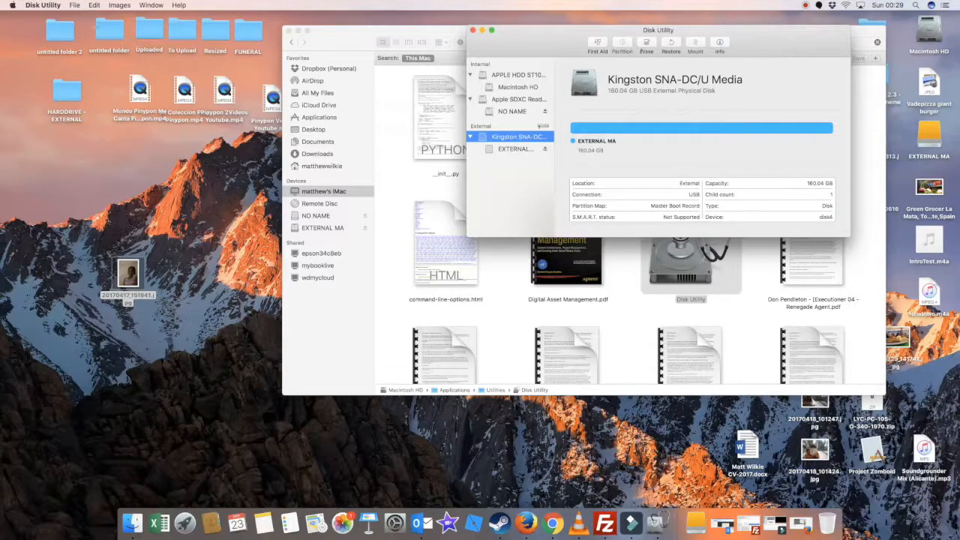
pyautogui.click(513, 148)
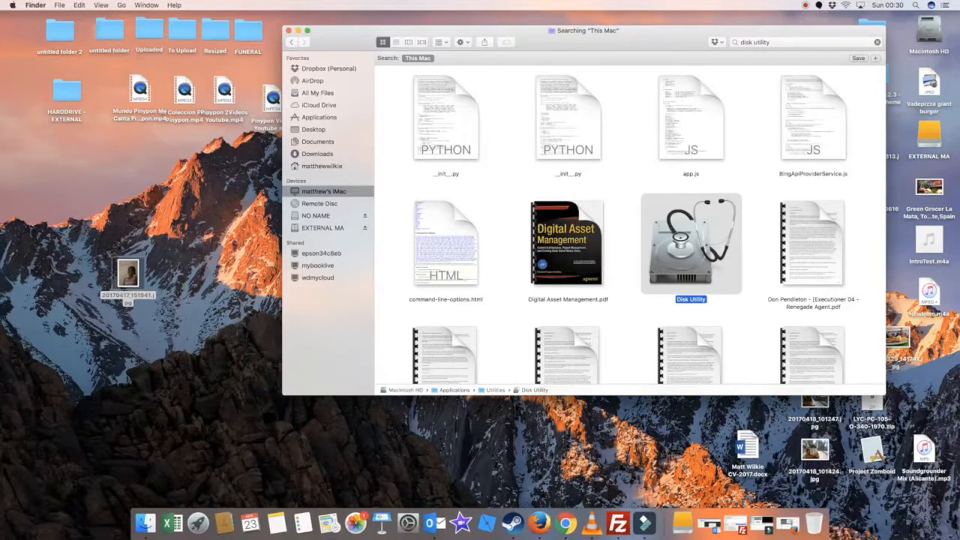
# - View Get Info for the EXTERNAL MA drive to confirm its MS-DOS (FAT32) format, then close the panel
pyautogui.rightClick(445, 102)
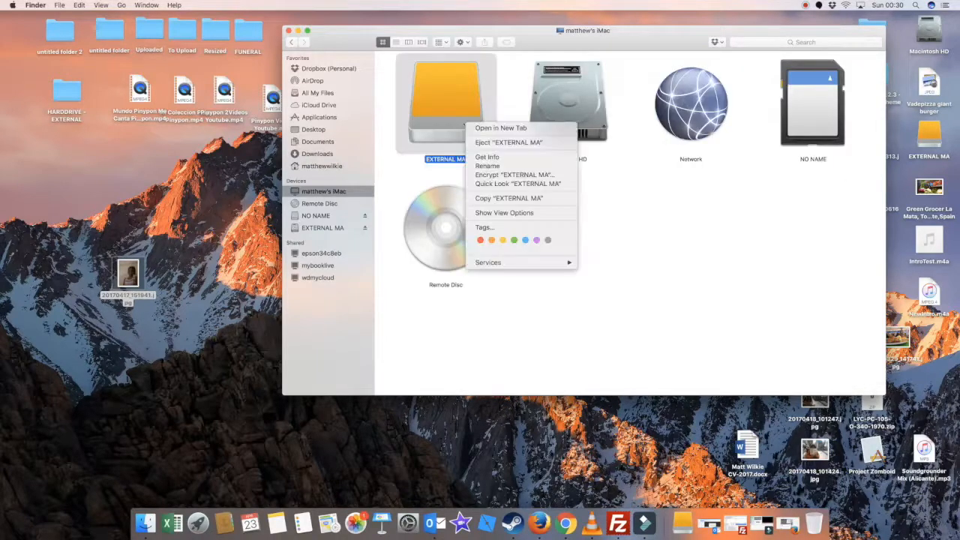
pyautogui.moveTo(482, 228)
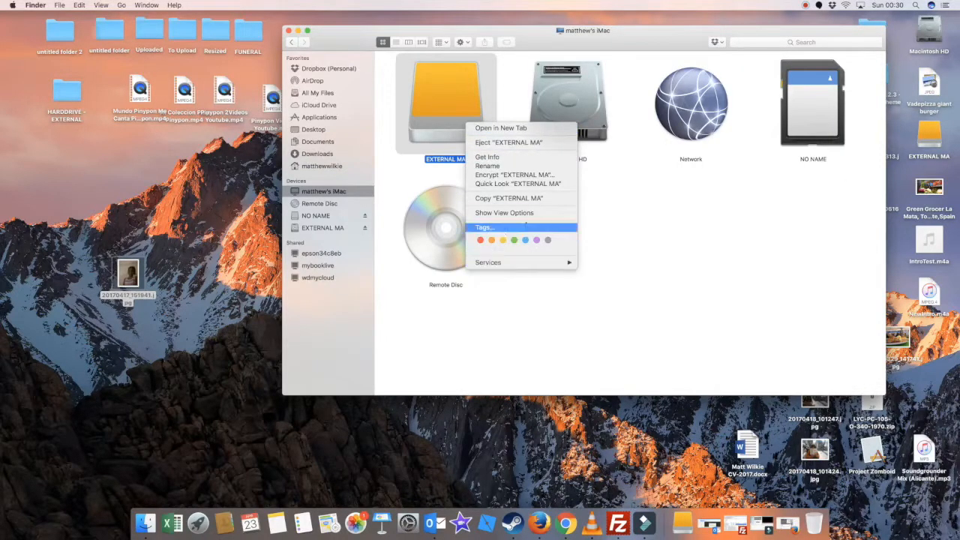
pyautogui.click(486, 157)
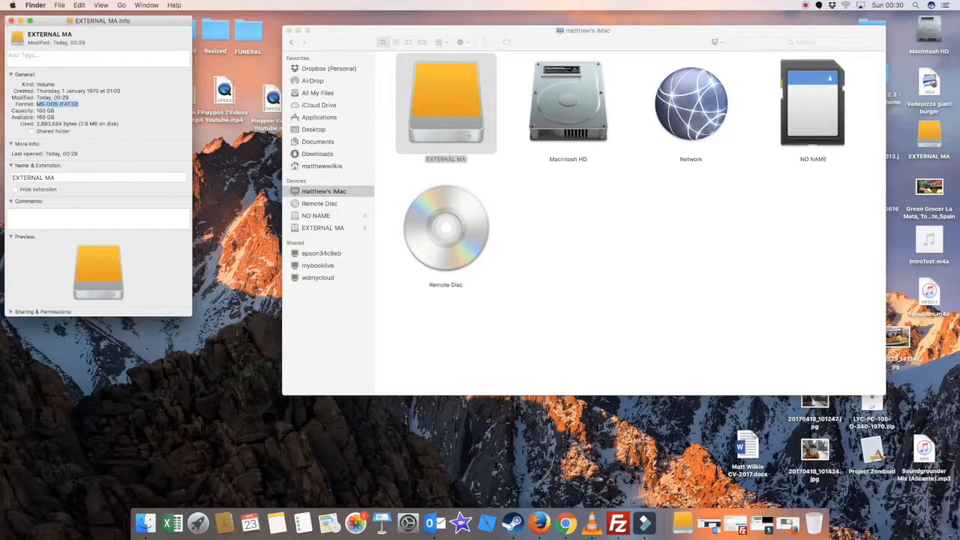
pyautogui.moveTo(87, 120)
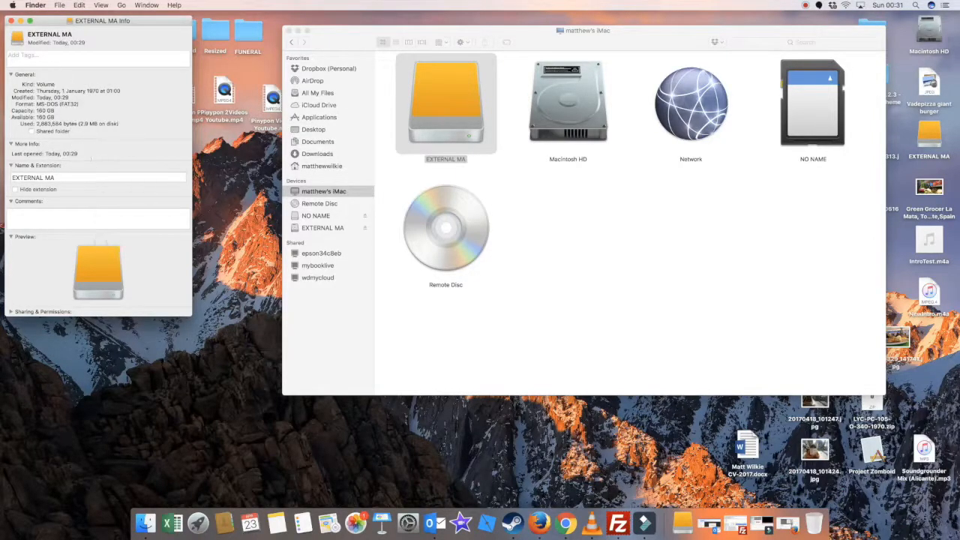
pyautogui.click(12, 21)
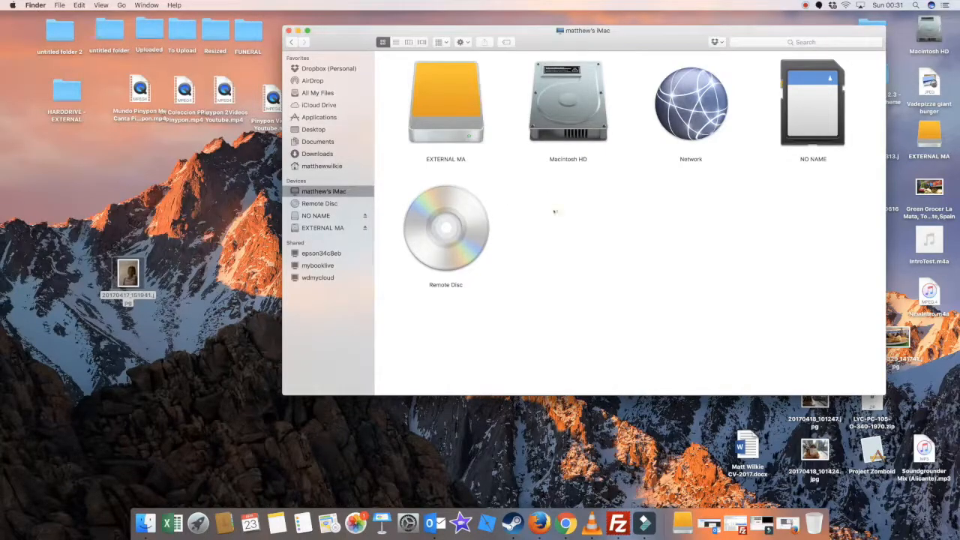